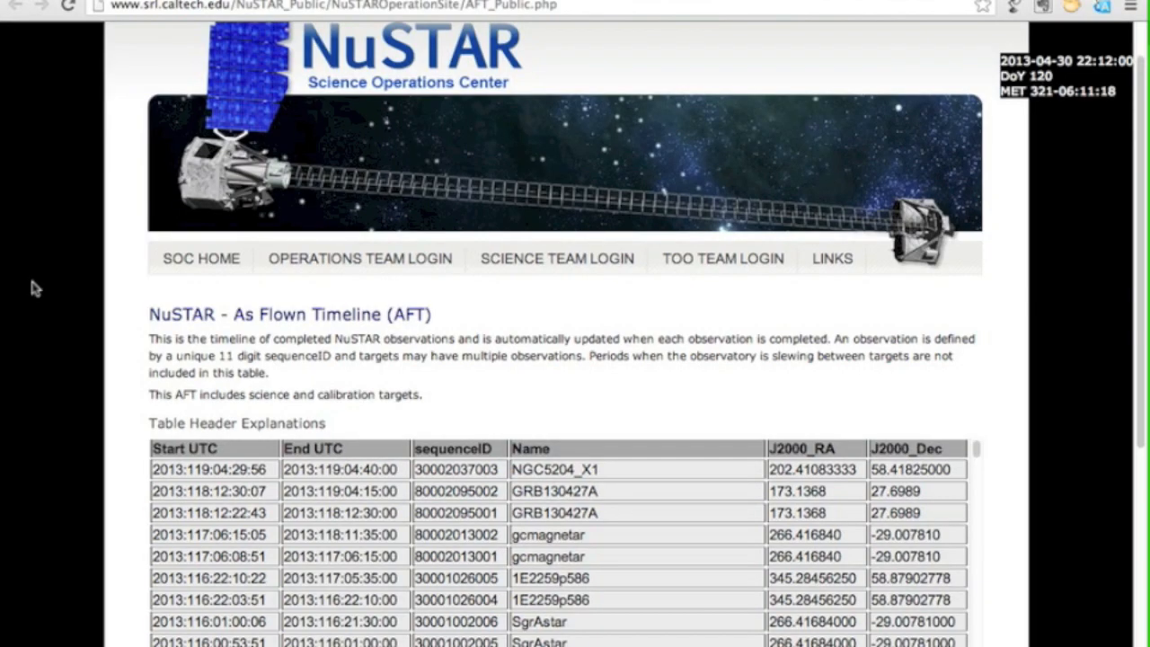
Step: Filter the sky map to observations from 04/19/2013 to 04/21/2013 via the Optional Filters date range
{"action": "scroll", "scroll_direction": "down", "scroll_amount": 3}
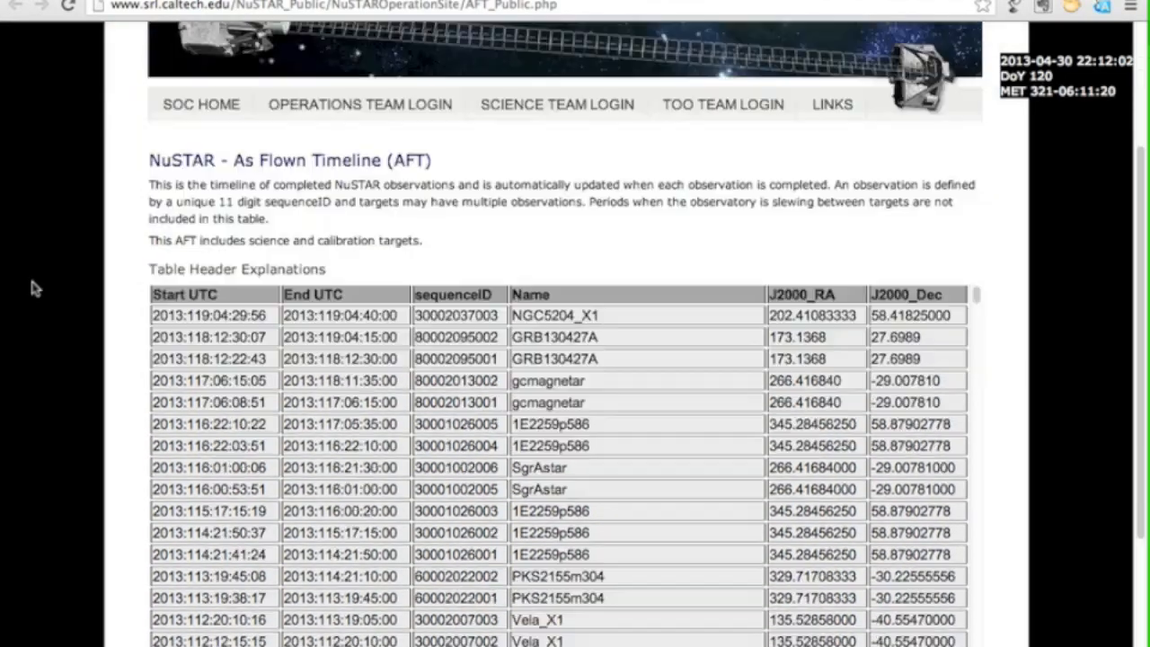
{"action": "scroll", "scroll_direction": "down", "scroll_amount": 3}
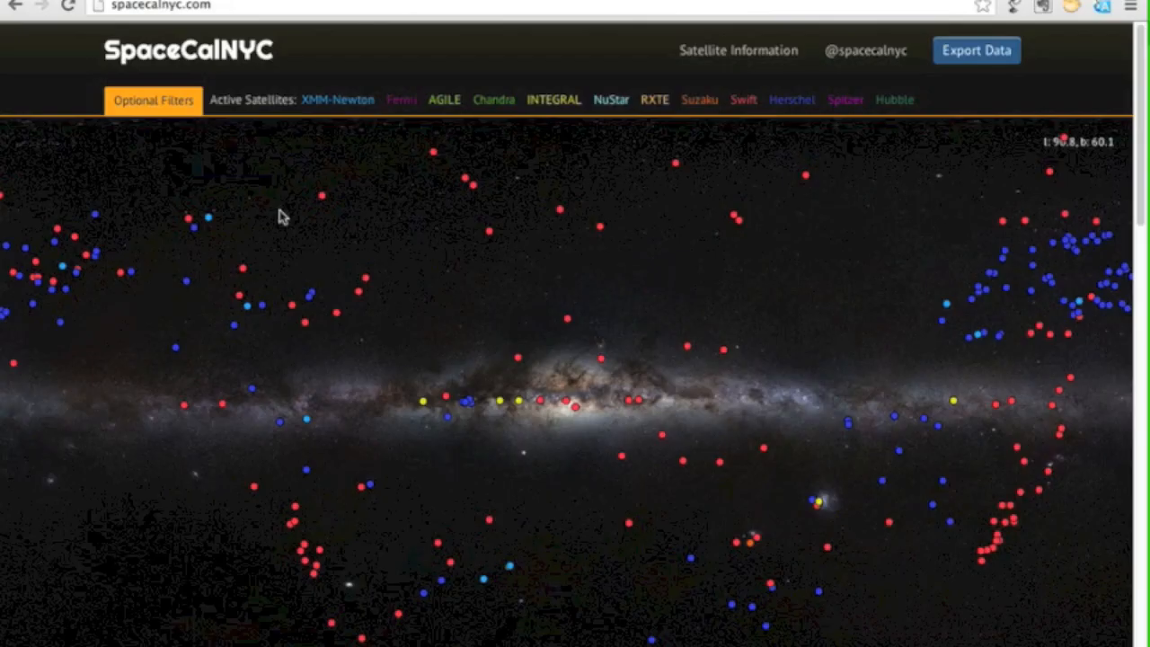
{"action": "left_click", "coordinate": [153, 101]}
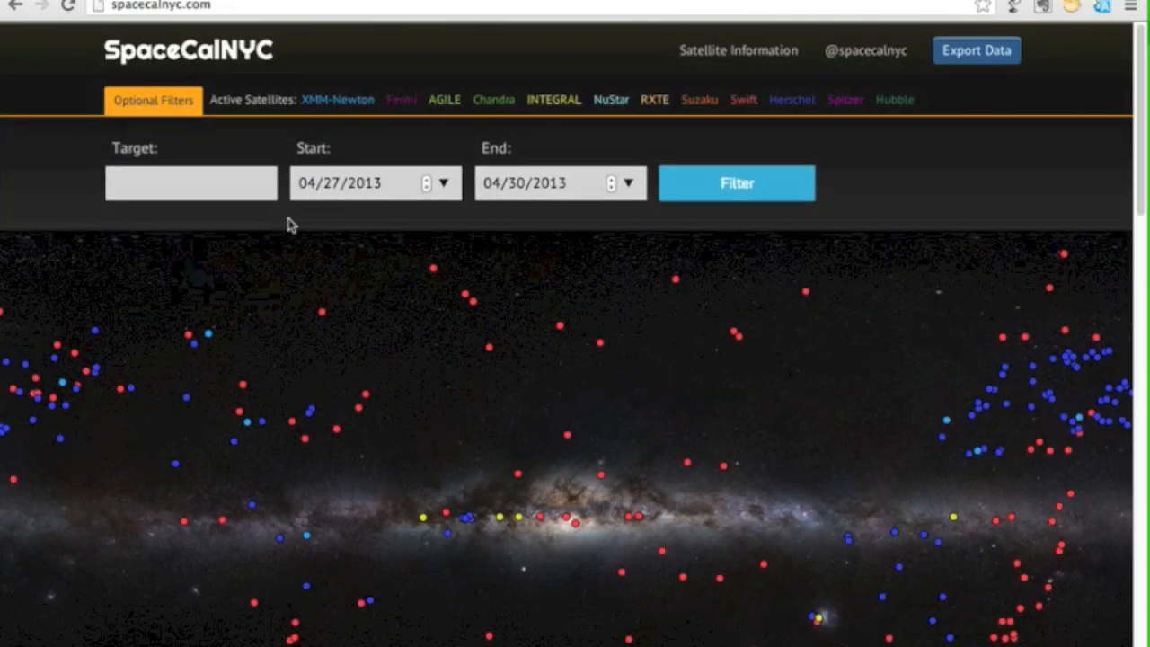
{"action": "left_click", "coordinate": [442, 183]}
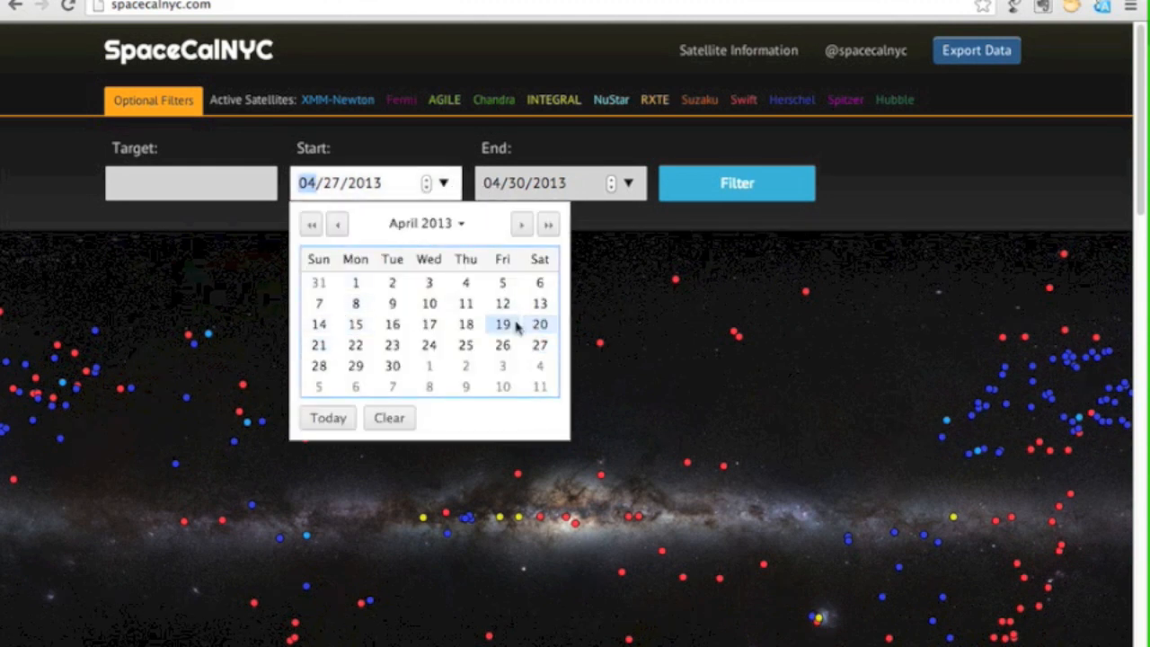
{"action": "left_click", "coordinate": [503, 324]}
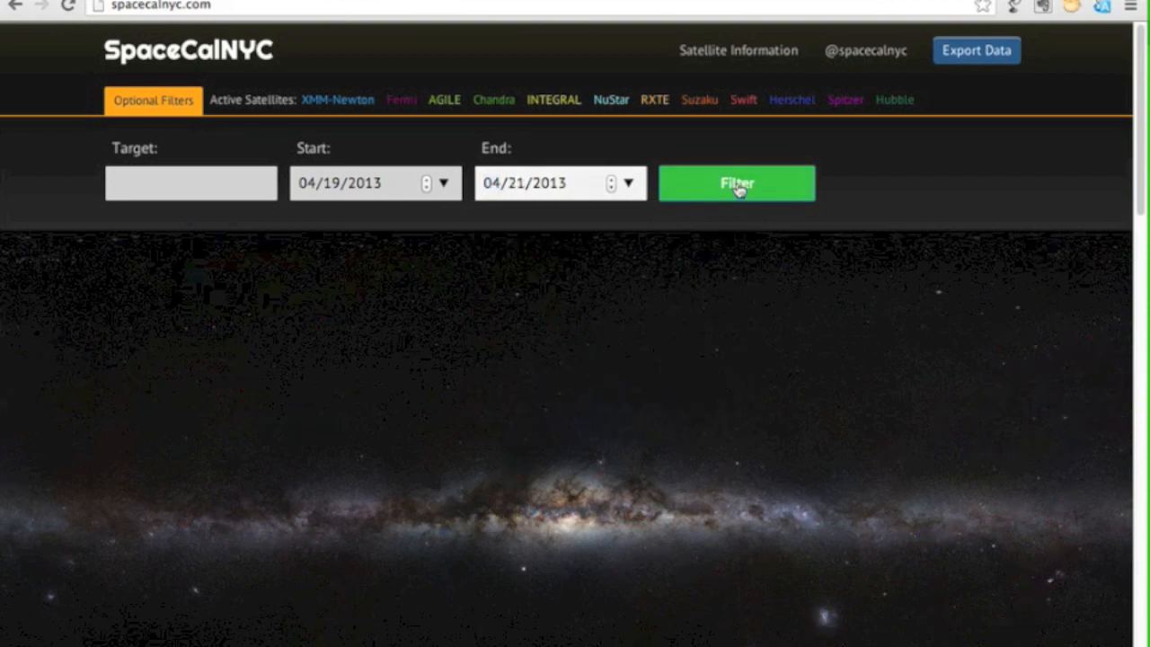
{"action": "left_click", "coordinate": [736, 184]}
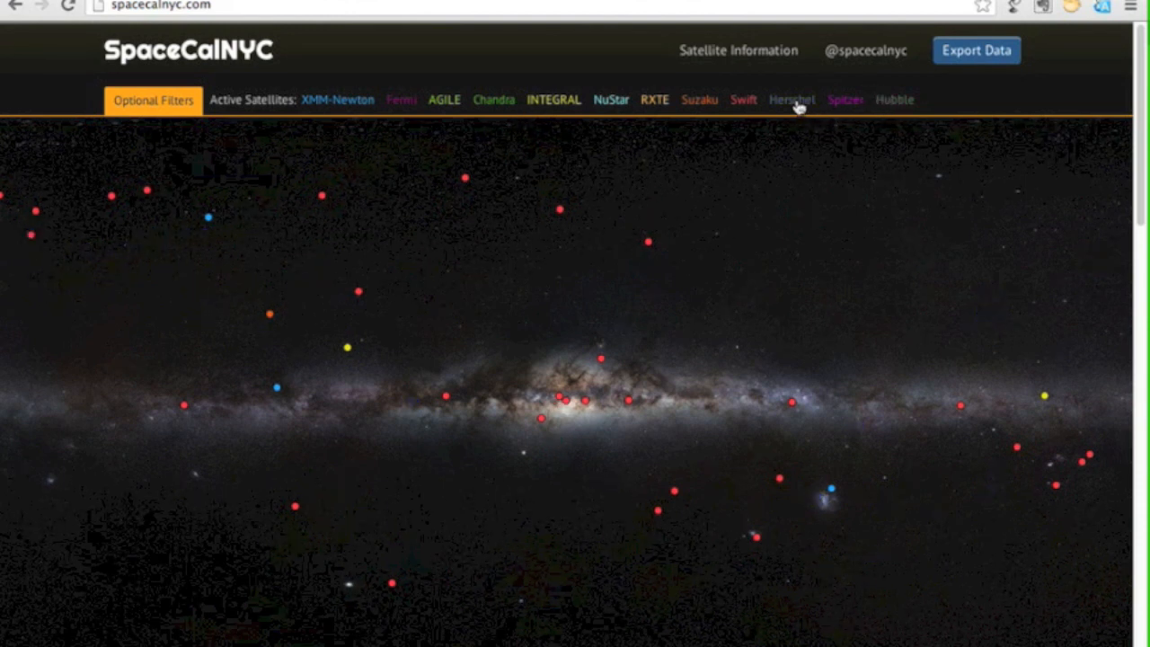
{"action": "mouse_move", "coordinate": [313, 270]}
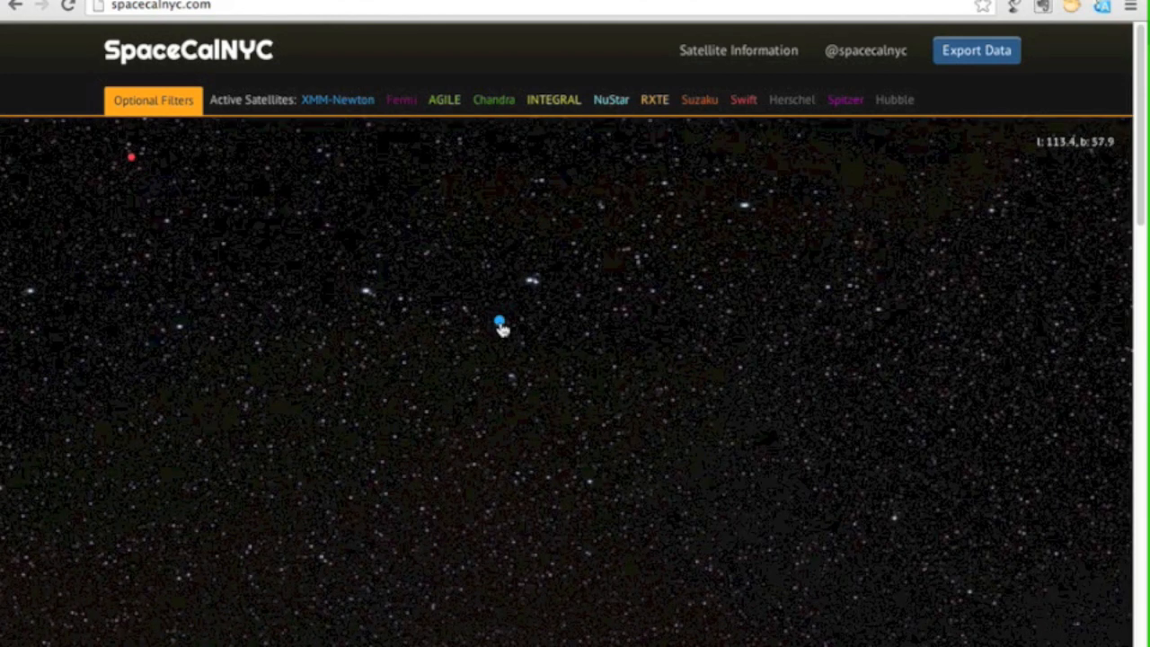
{"action": "left_click", "coordinate": [500, 321]}
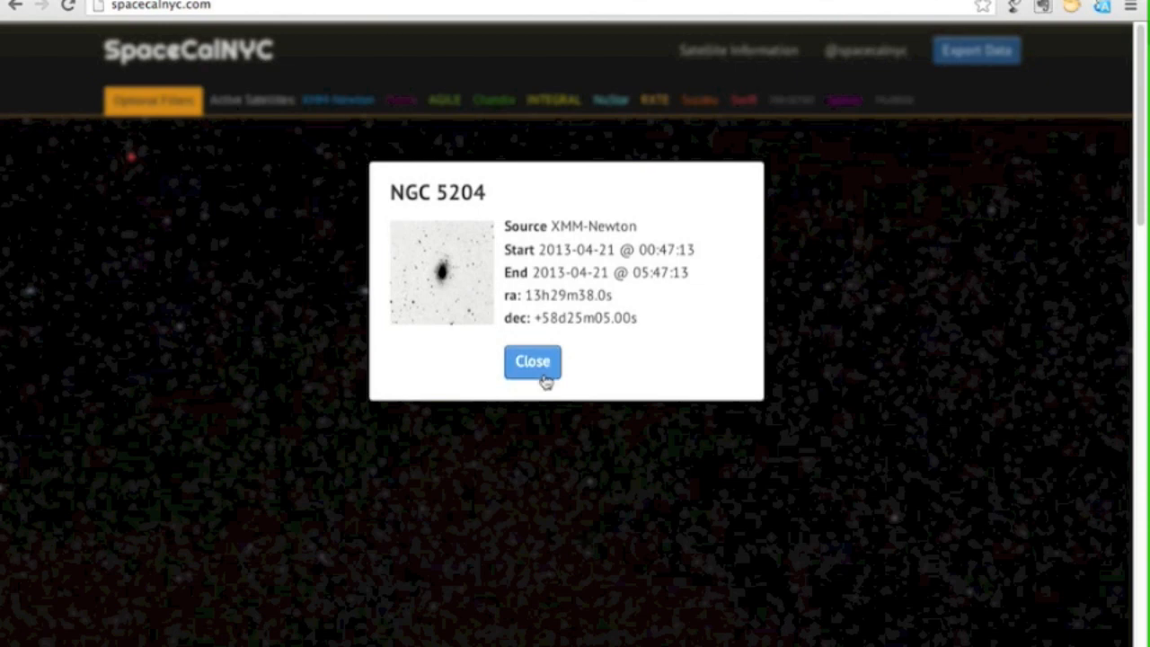
{"action": "left_click", "coordinate": [532, 362]}
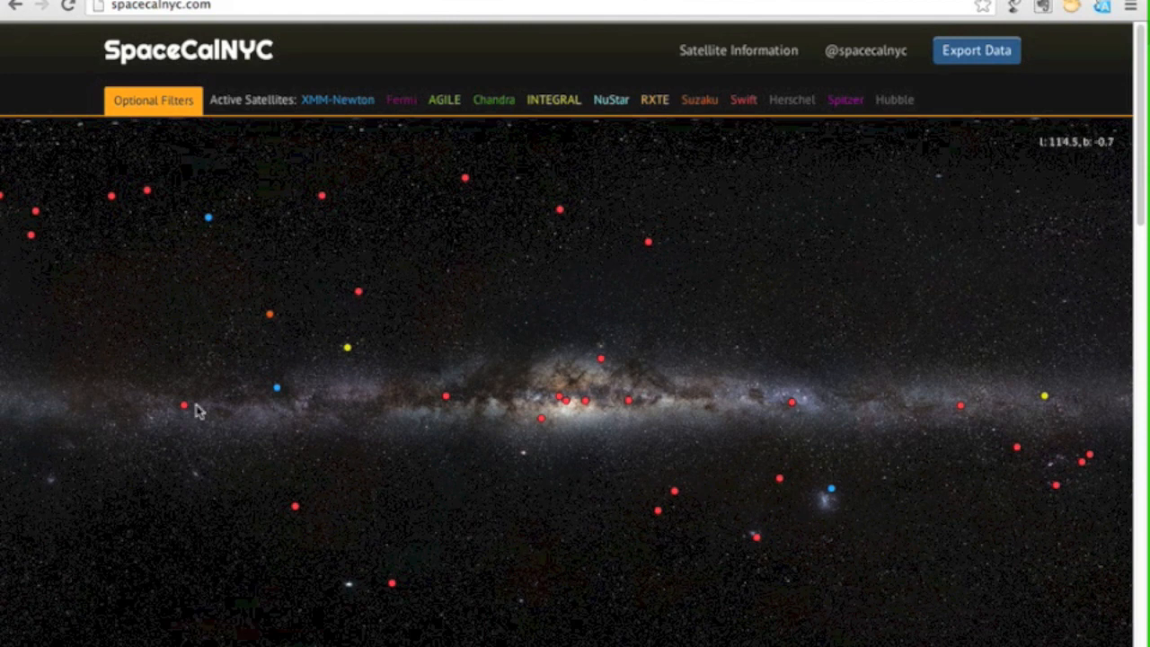
{"action": "mouse_move", "coordinate": [460, 432]}
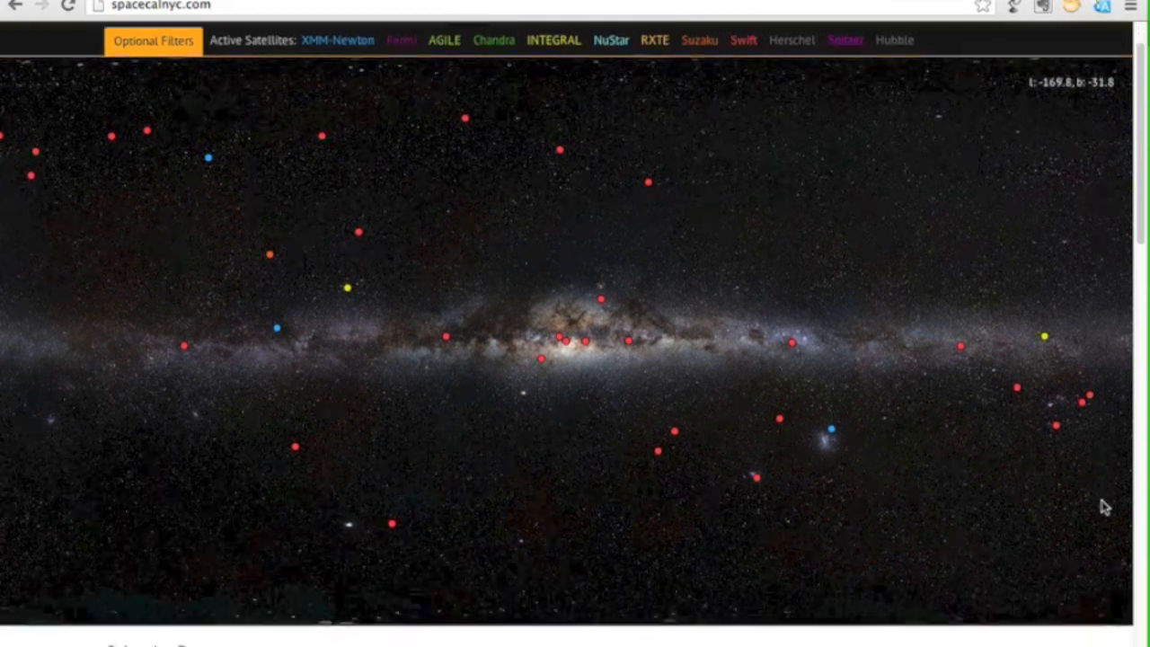
{"action": "scroll", "scroll_direction": "down", "scroll_amount": 3}
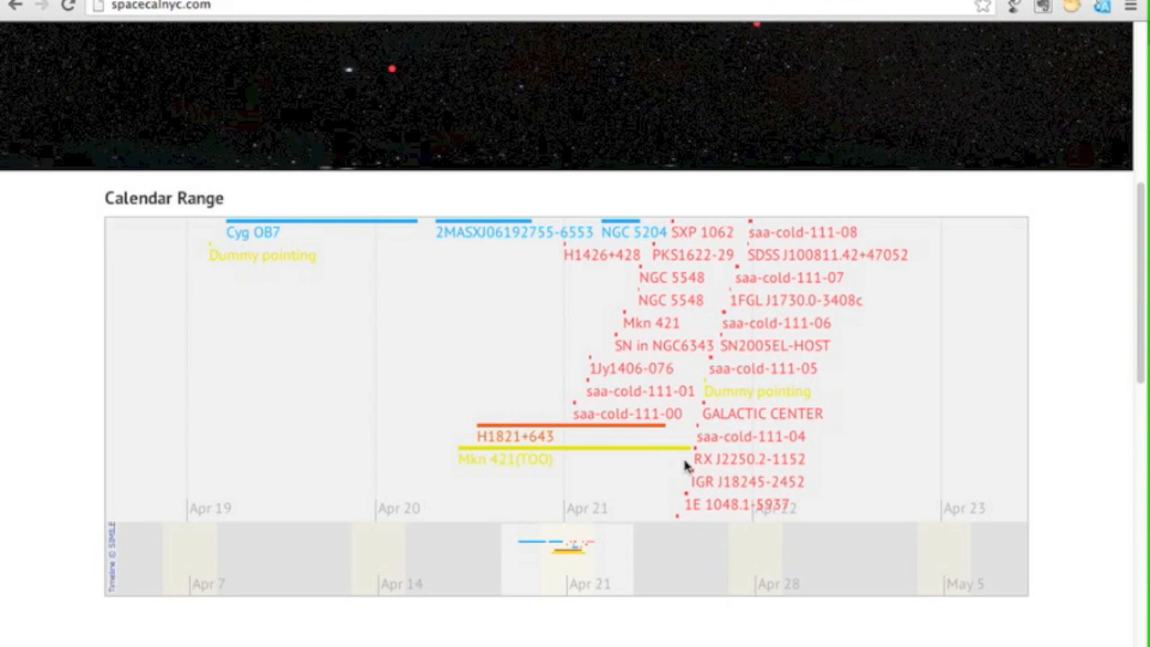
{"action": "mouse_move", "coordinate": [704, 243]}
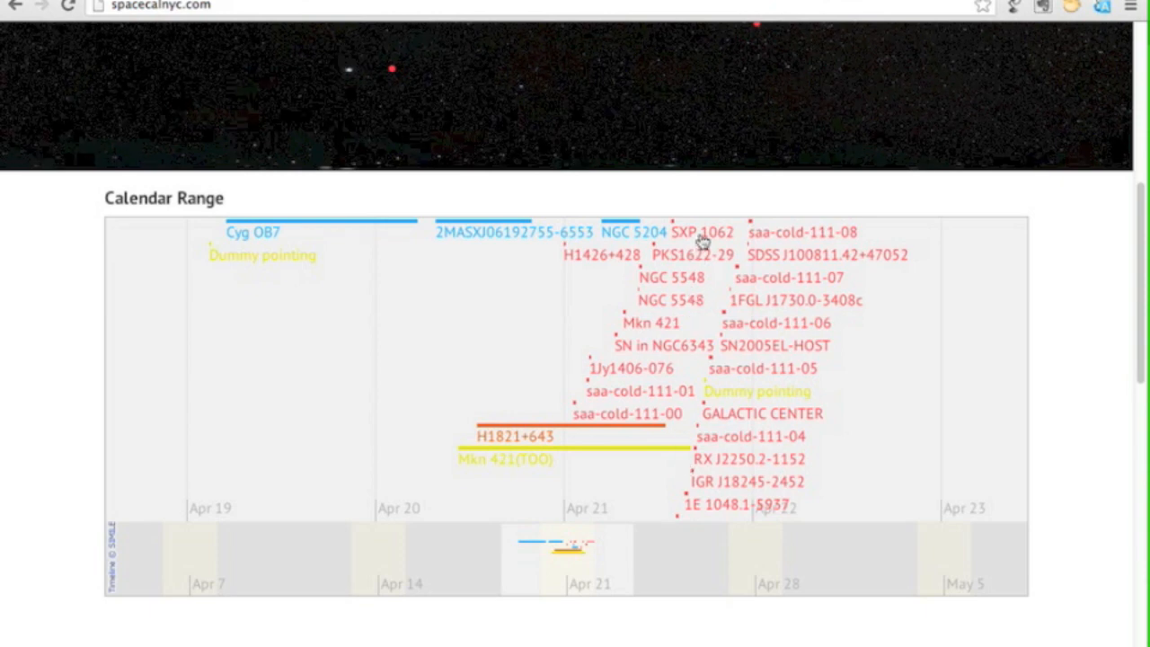
{"action": "left_click", "coordinate": [705, 232]}
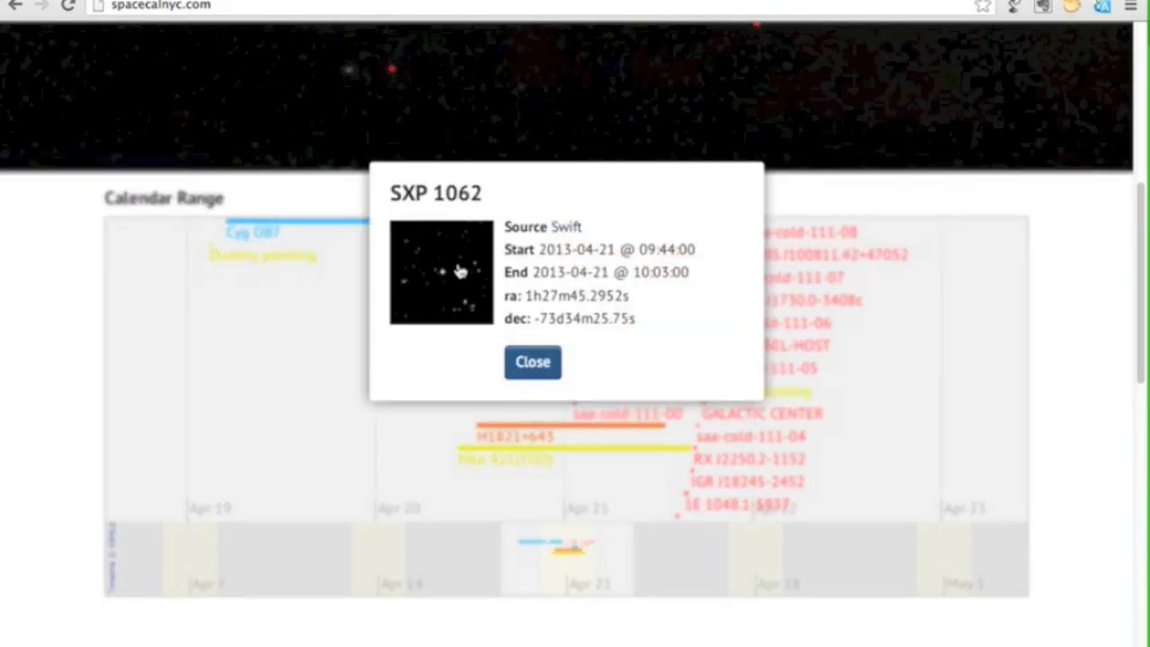
{"action": "mouse_move", "coordinate": [532, 361]}
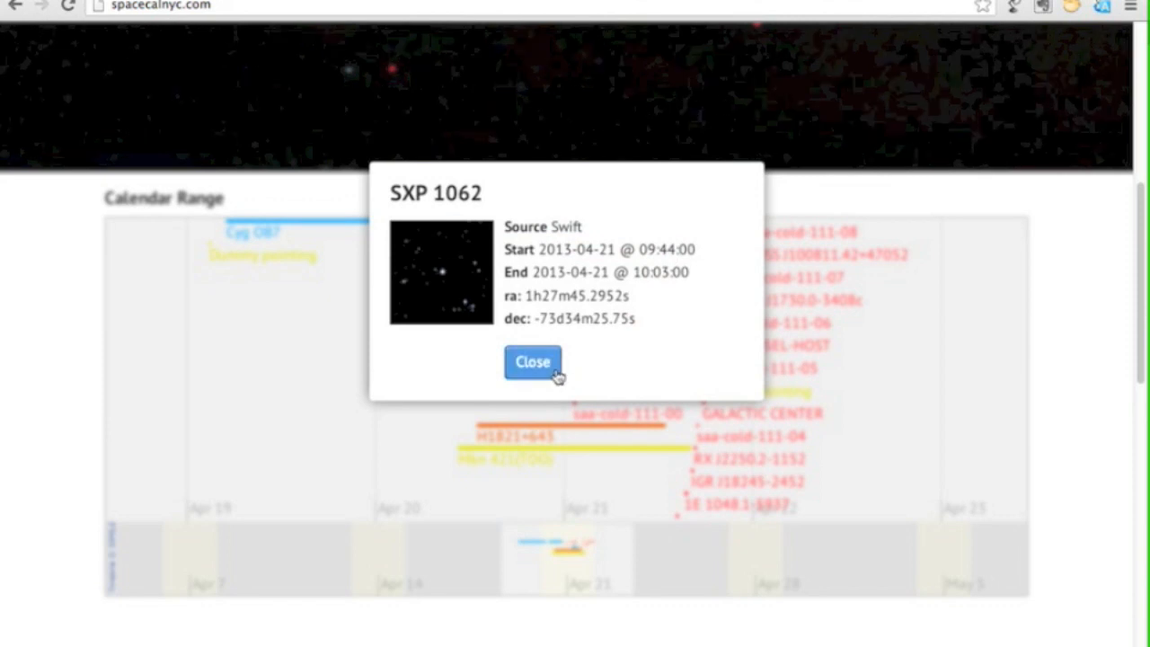
{"action": "left_click", "coordinate": [532, 361]}
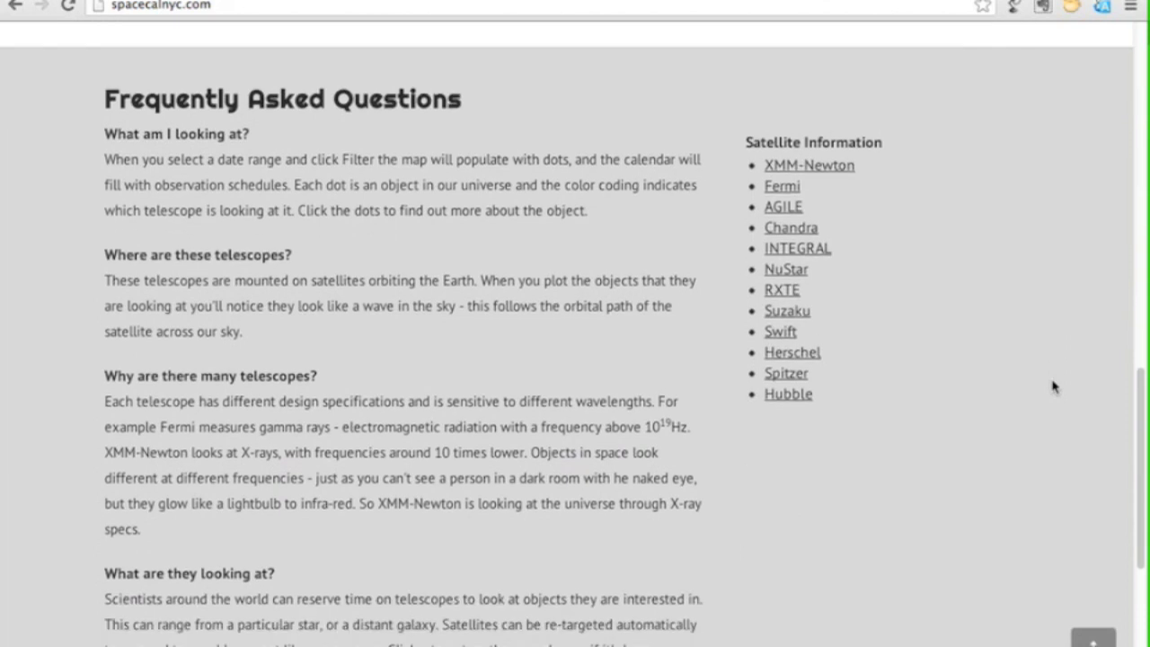
{"action": "scroll", "scroll_direction": "down", "scroll_amount": 3}
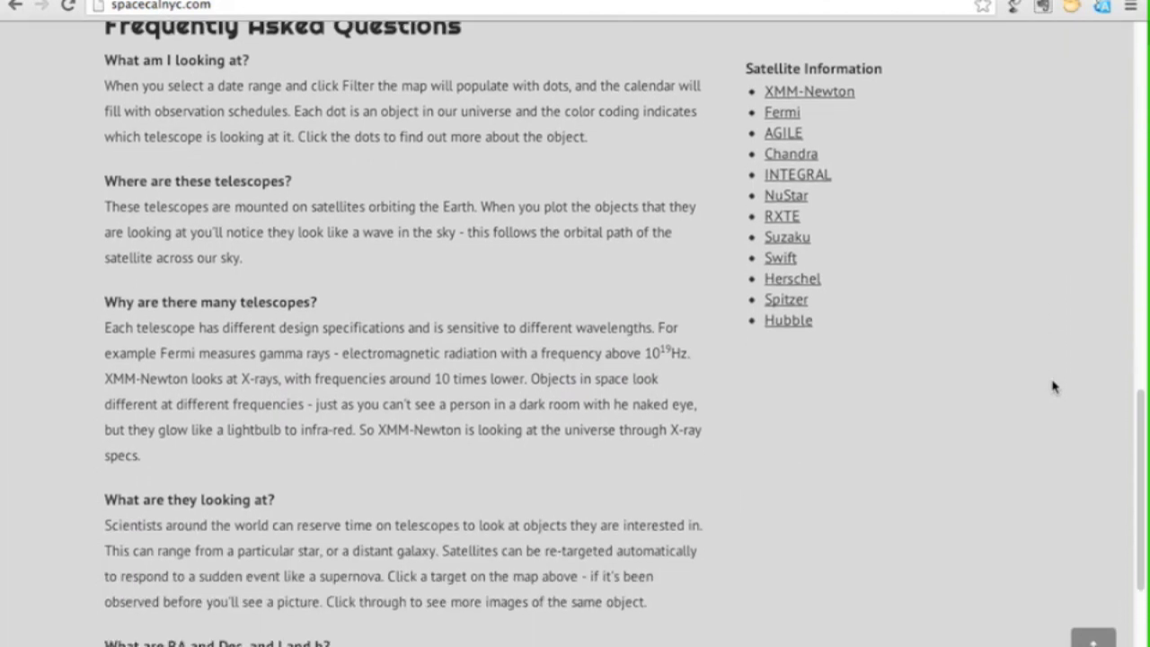
{"action": "scroll", "scroll_direction": "down", "scroll_amount": 3}
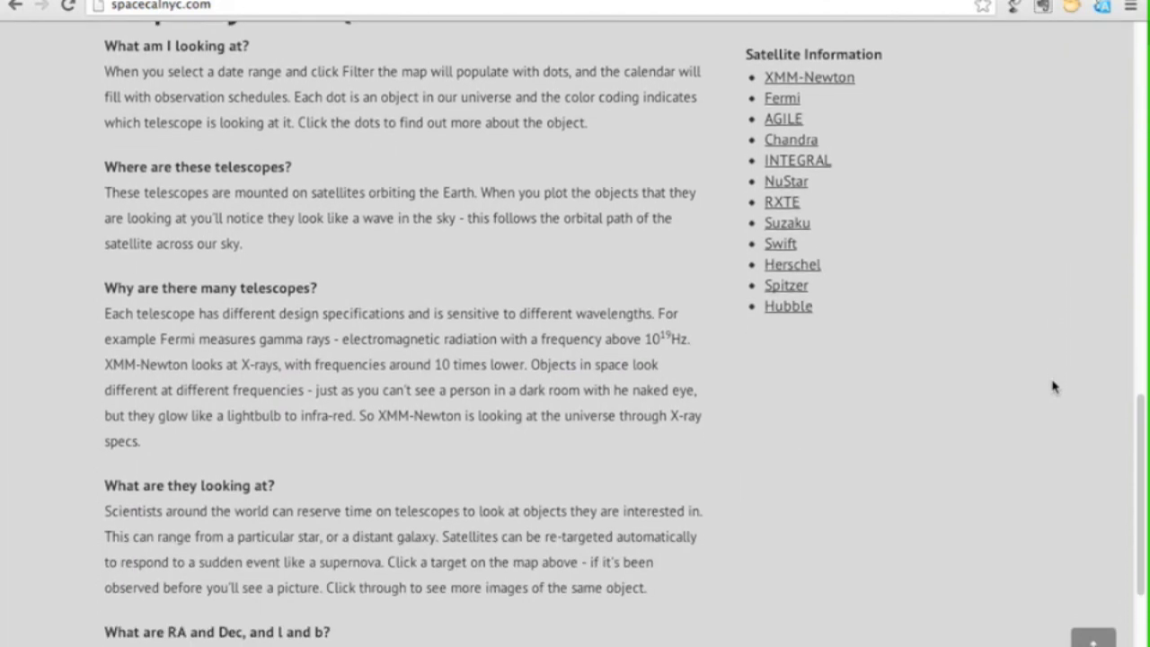
{"action": "scroll", "scroll_direction": "up", "scroll_amount": 3}
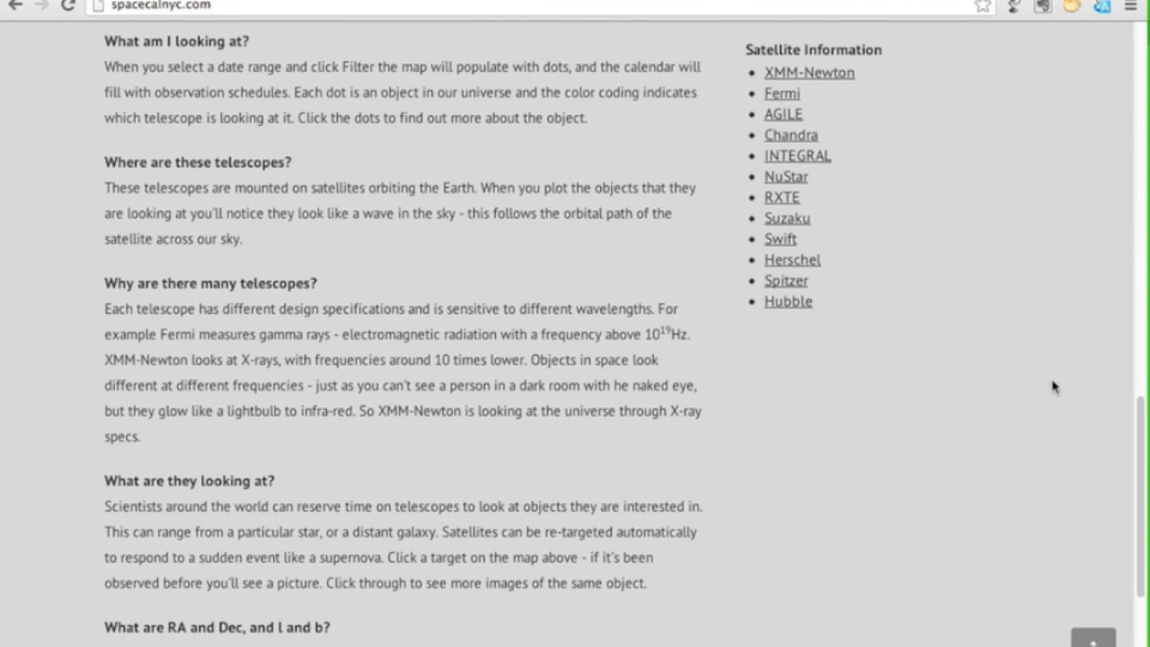
{"action": "mouse_move", "coordinate": [1087, 633]}
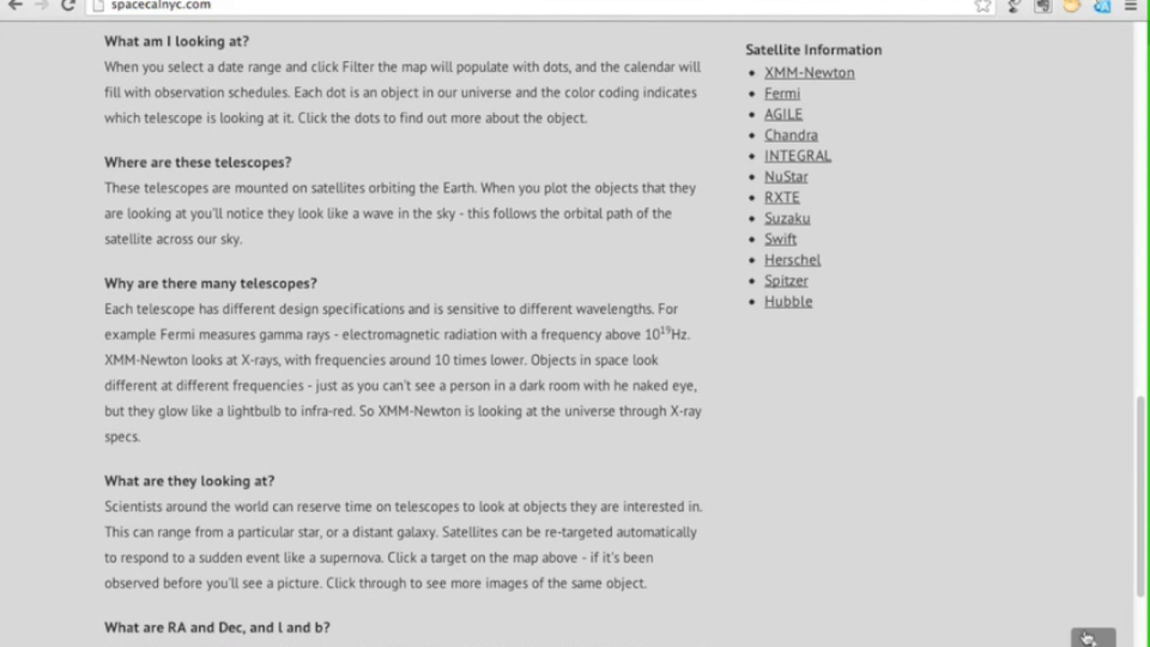
{"action": "scroll", "scroll_direction": "up", "scroll_amount": 3}
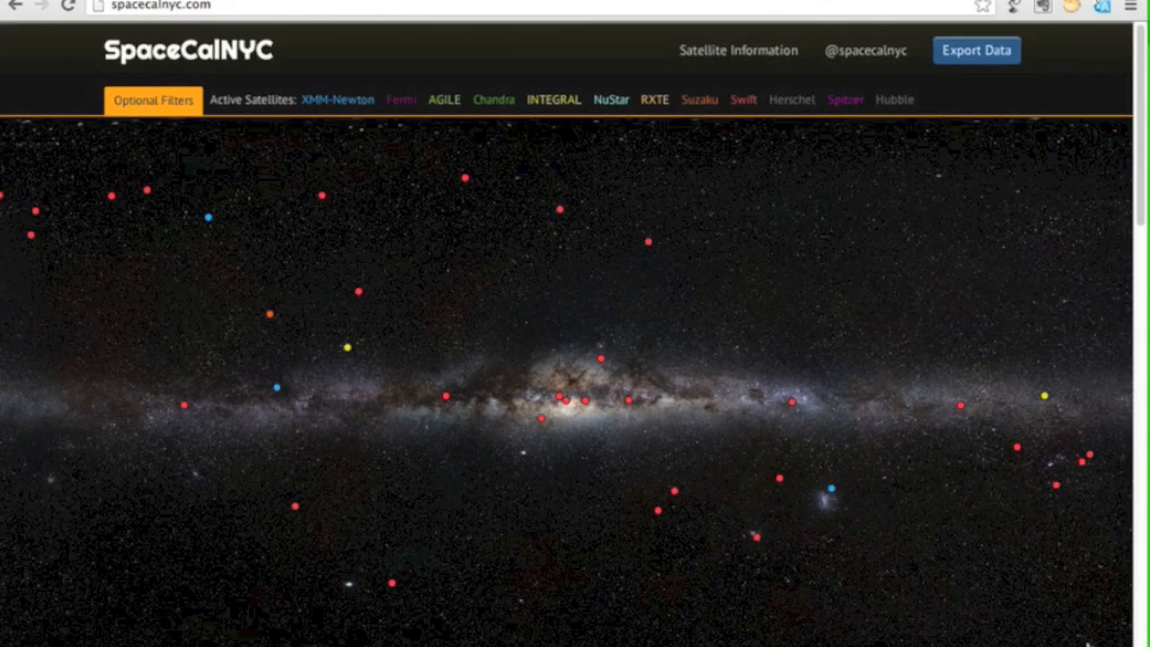
{"action": "mouse_move", "coordinate": [985, 130]}
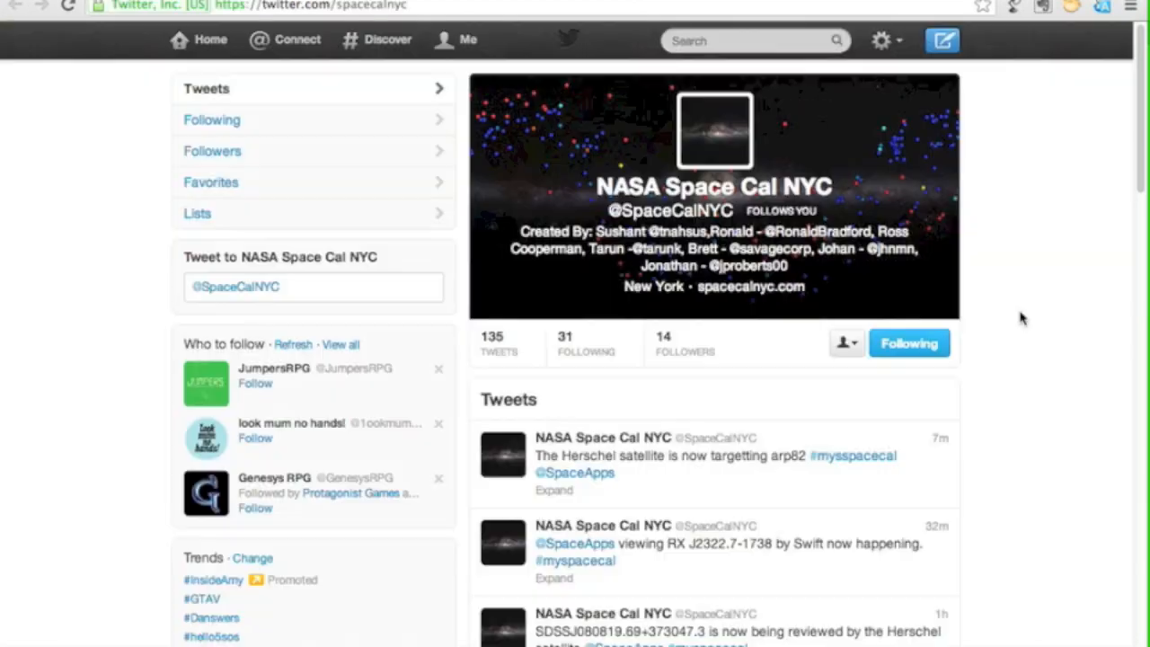
{"action": "mouse_move", "coordinate": [827, 476]}
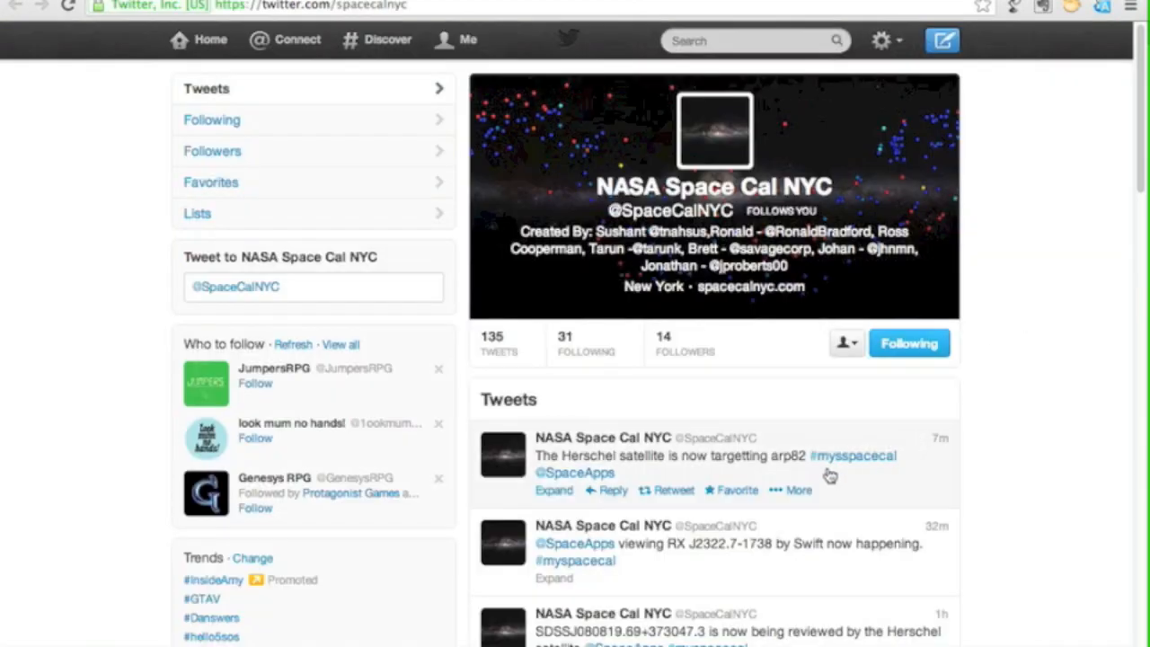
{"action": "scroll", "scroll_direction": "down", "scroll_amount": 3}
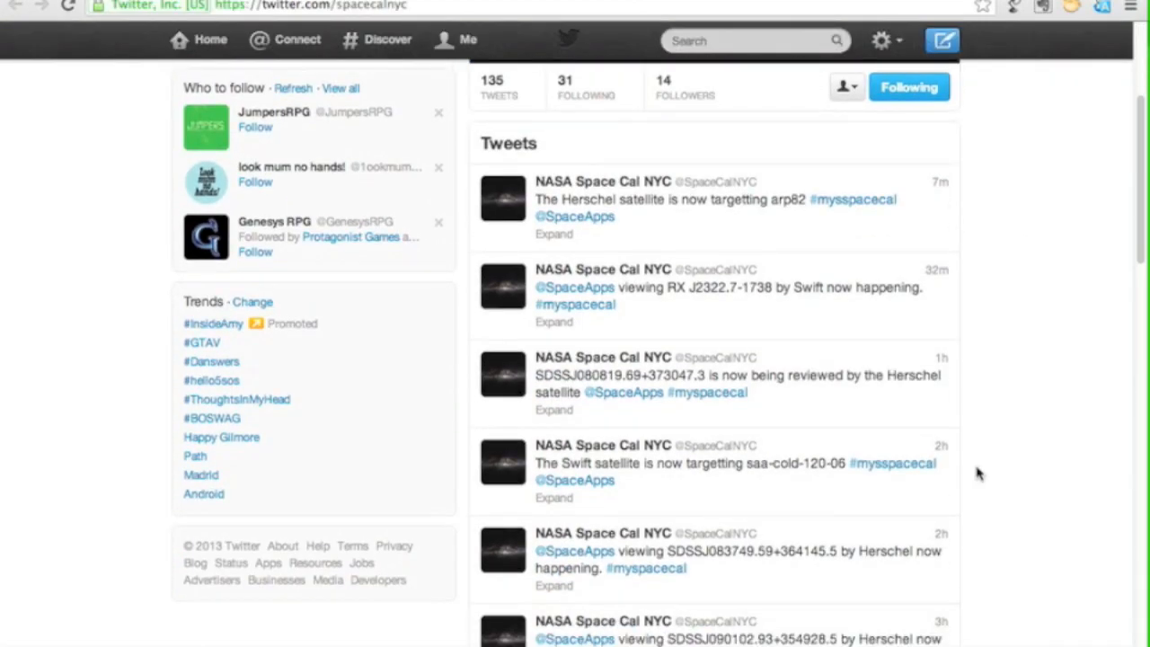